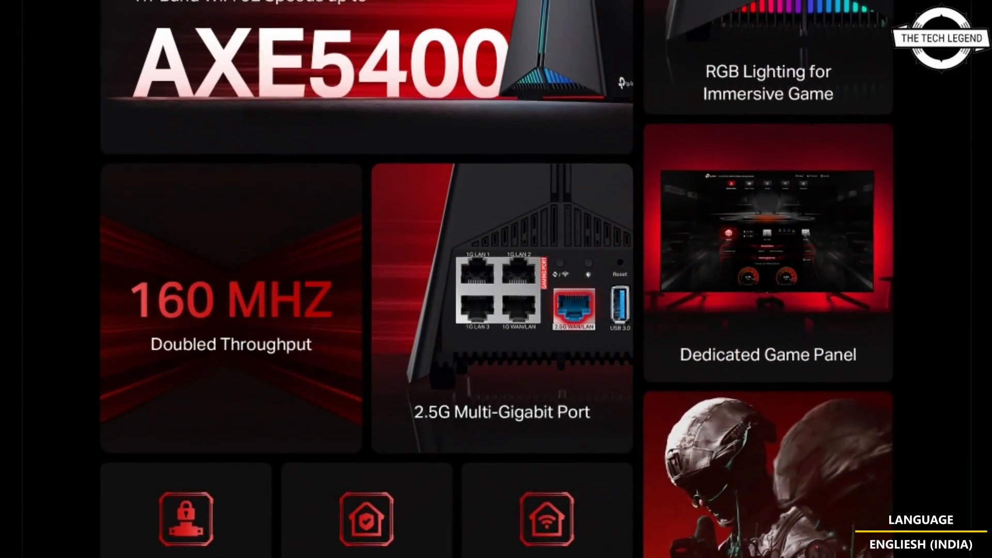
{"action": "scroll", "scroll_direction": "down", "scroll_amount": 3}
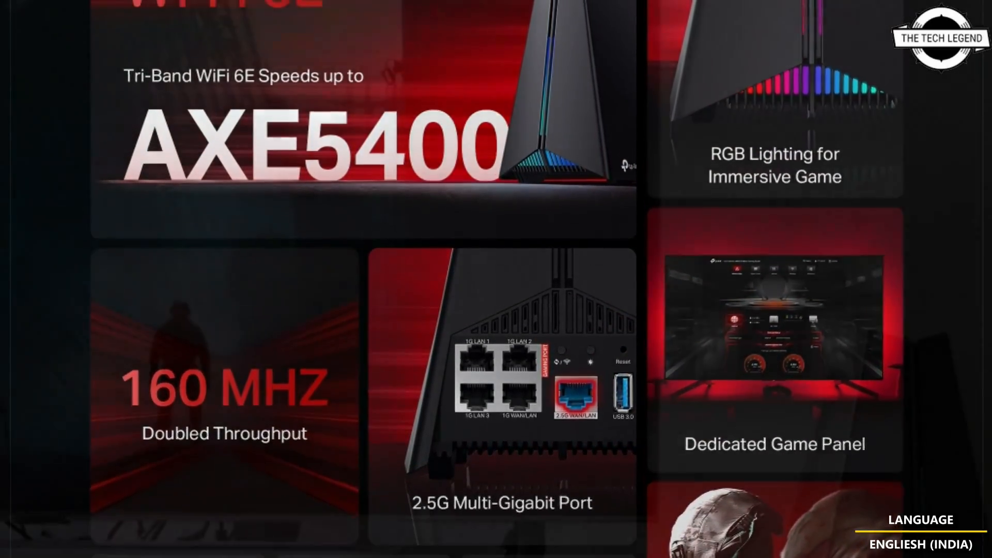